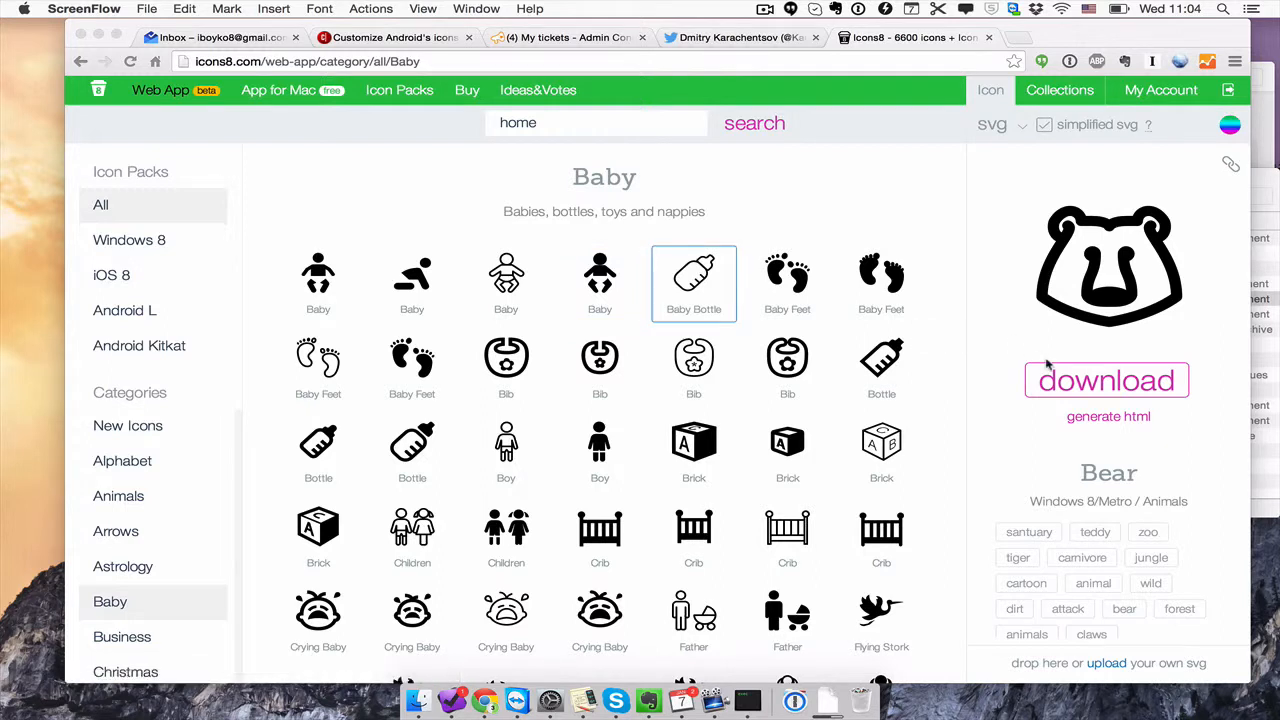
{"action": "mouse_move", "coordinate": [1160, 90]}
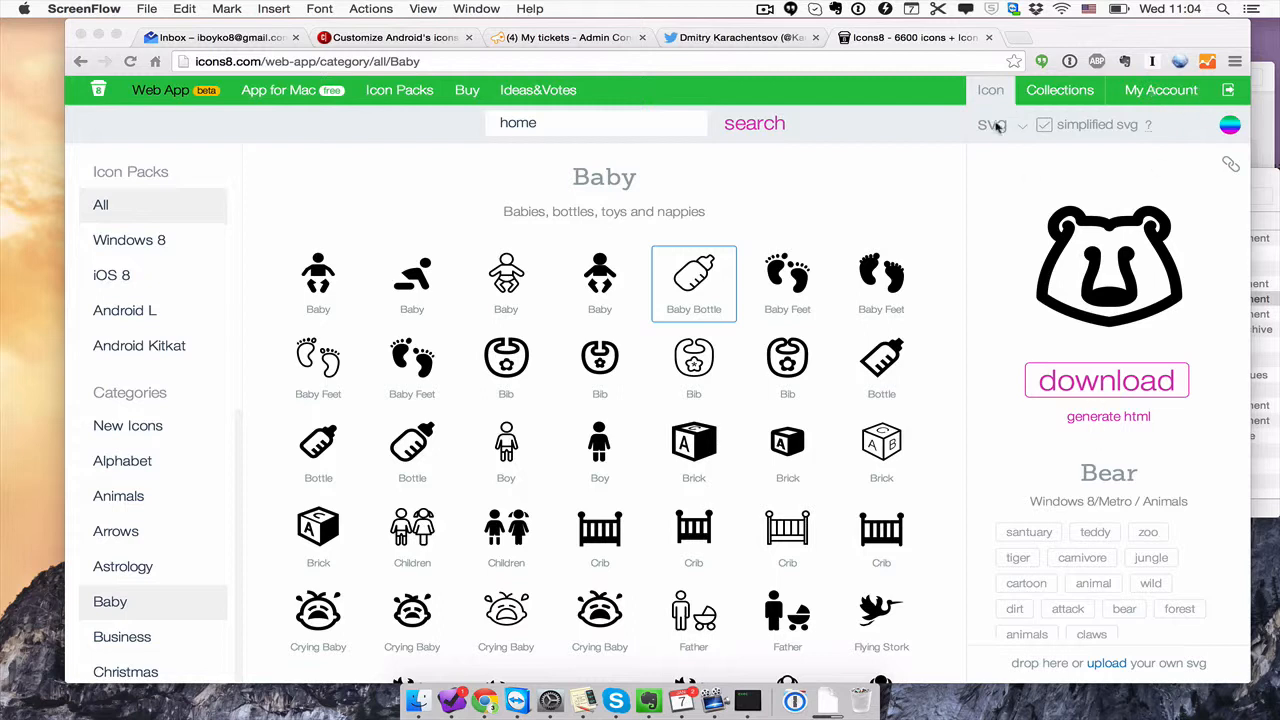
Generate the Bear icon's HTML embed code and scroll through the SVG and CSS fragments.
{"action": "left_click", "coordinate": [992, 124]}
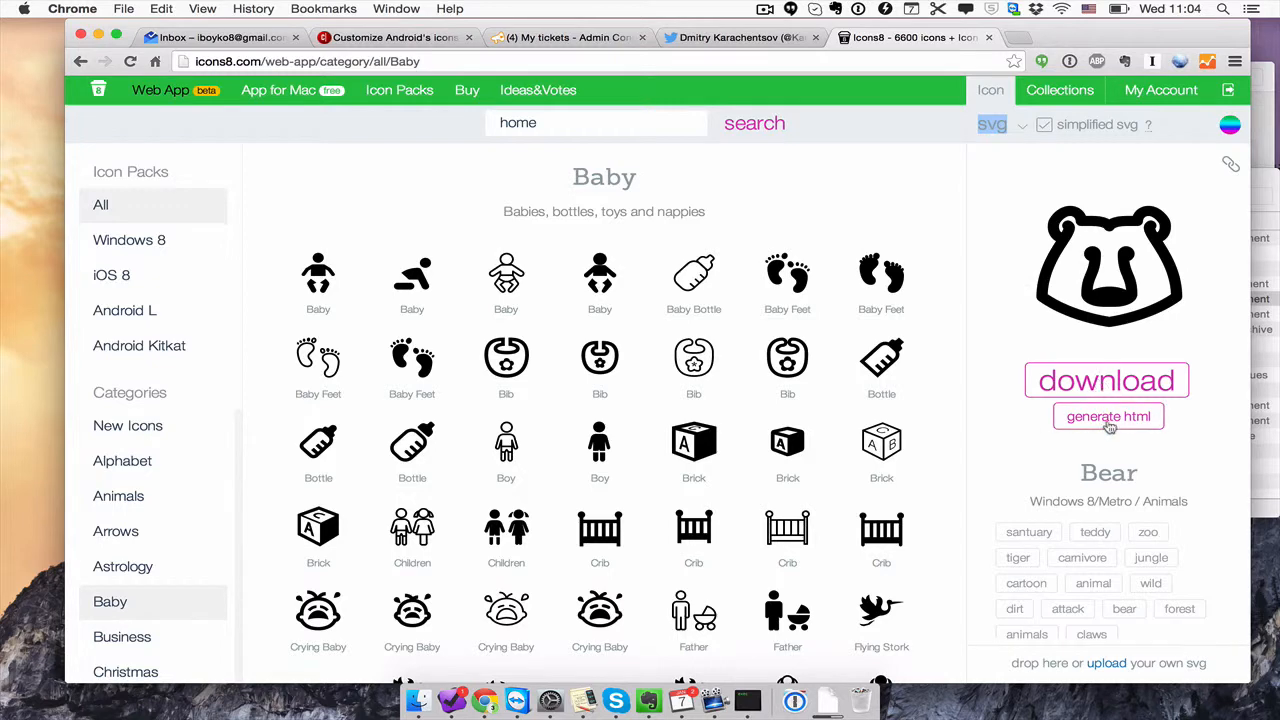
{"action": "left_click", "coordinate": [1108, 416]}
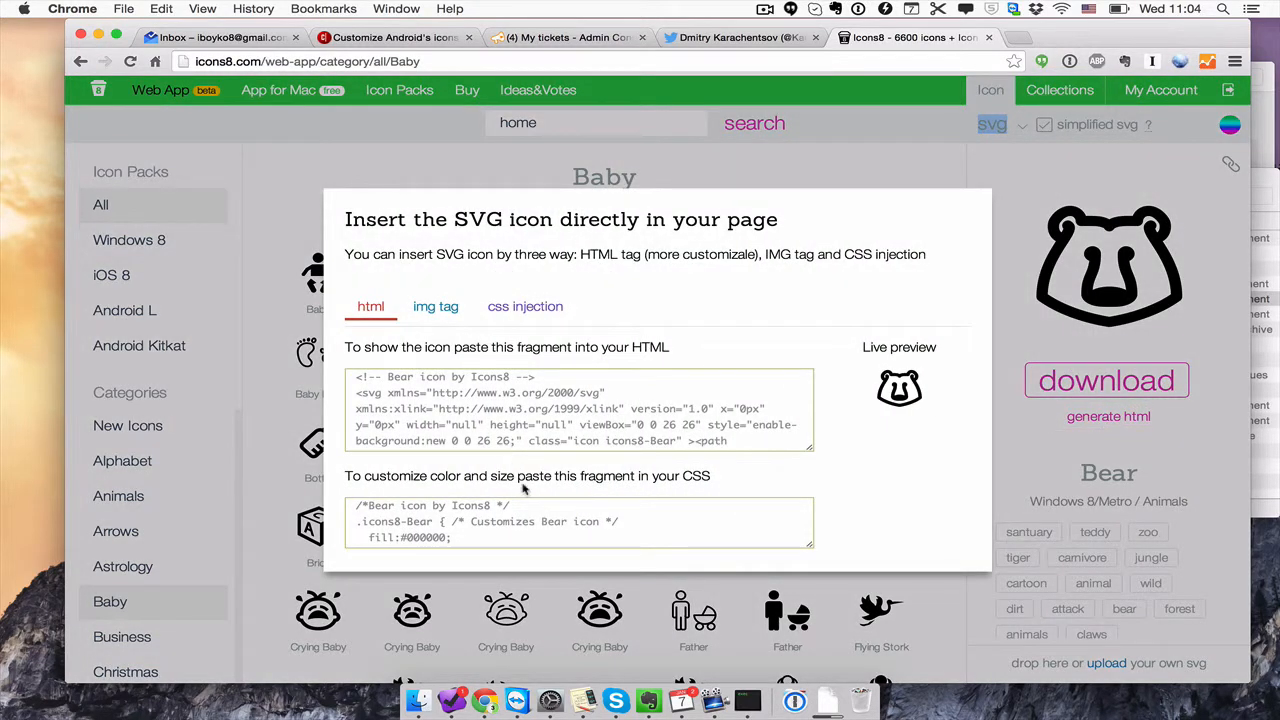
{"action": "scroll", "scroll_direction": "down", "scroll_amount": 3}
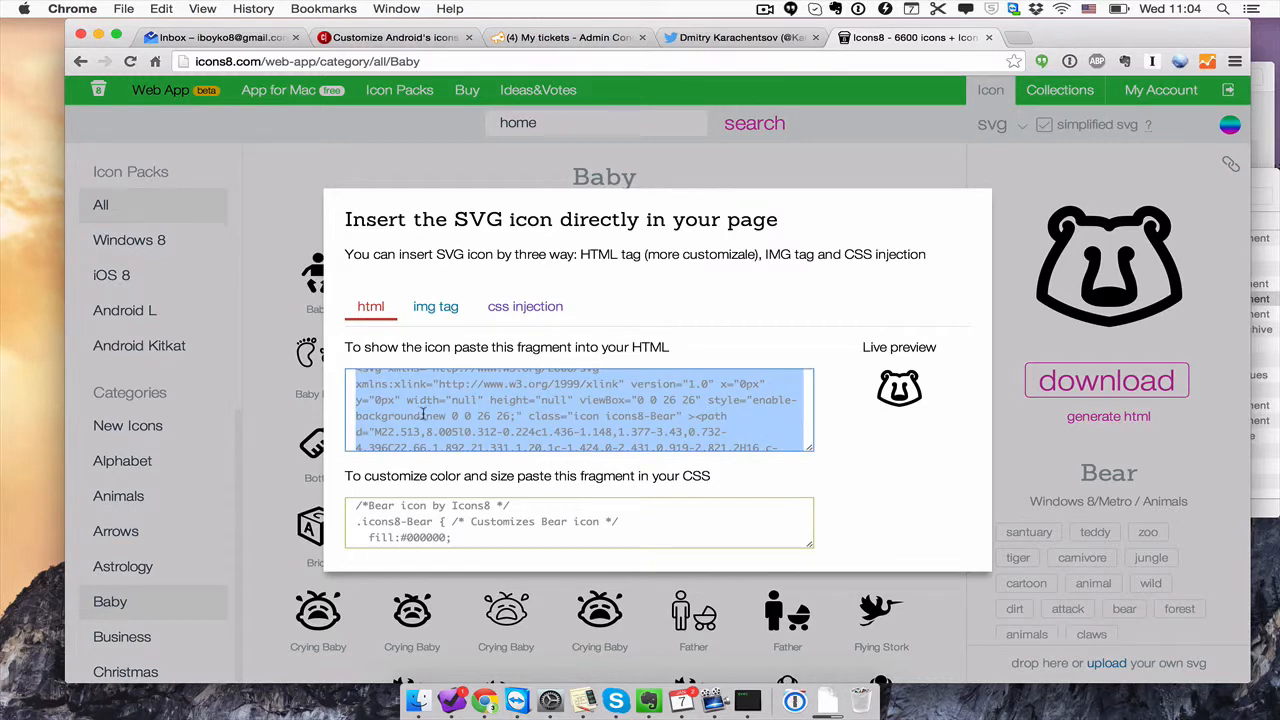
{"action": "scroll", "scroll_direction": "down", "scroll_amount": 3}
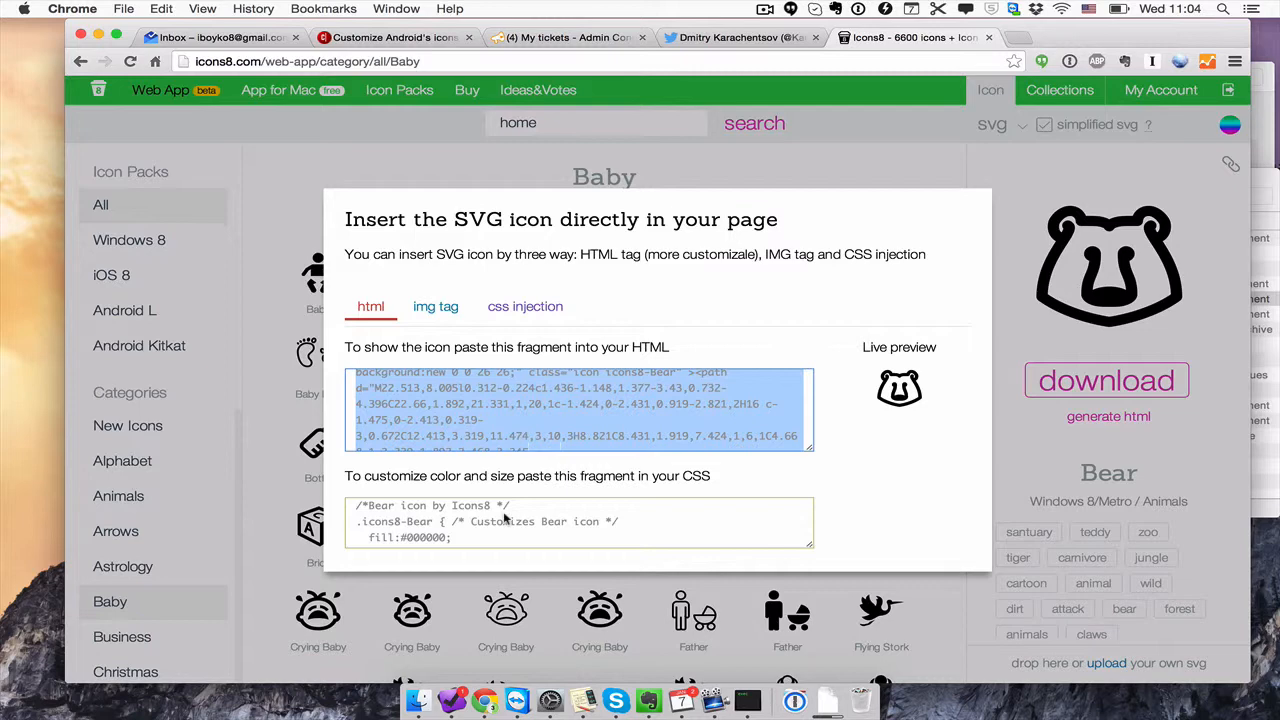
{"action": "scroll", "scroll_direction": "down", "scroll_amount": 3}
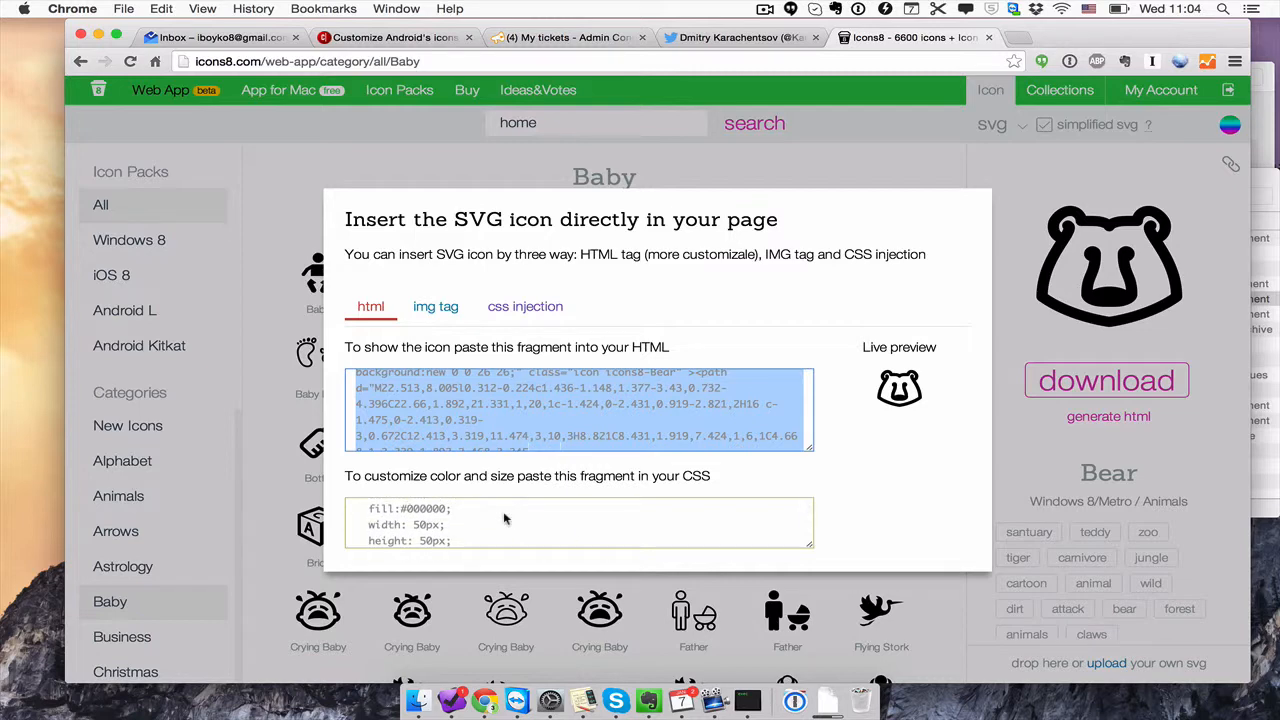
{"action": "scroll", "scroll_direction": "down", "scroll_amount": 3}
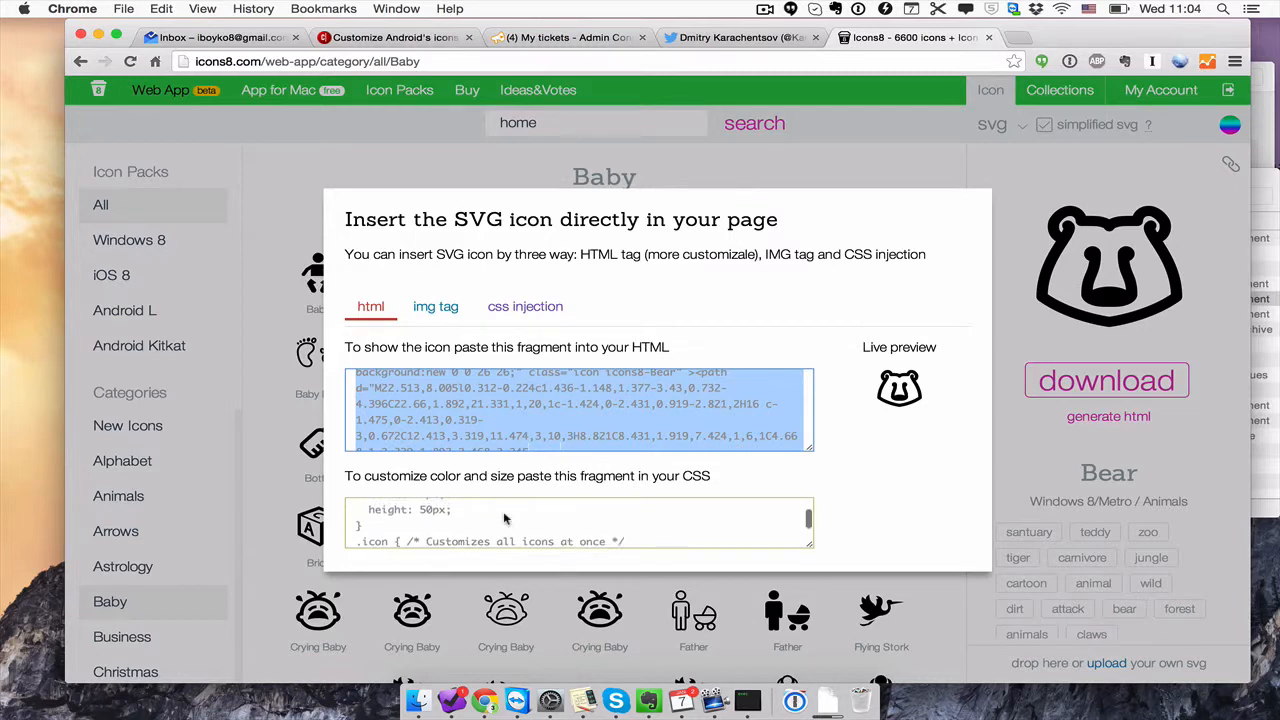
{"action": "scroll", "scroll_direction": "up", "scroll_amount": 3}
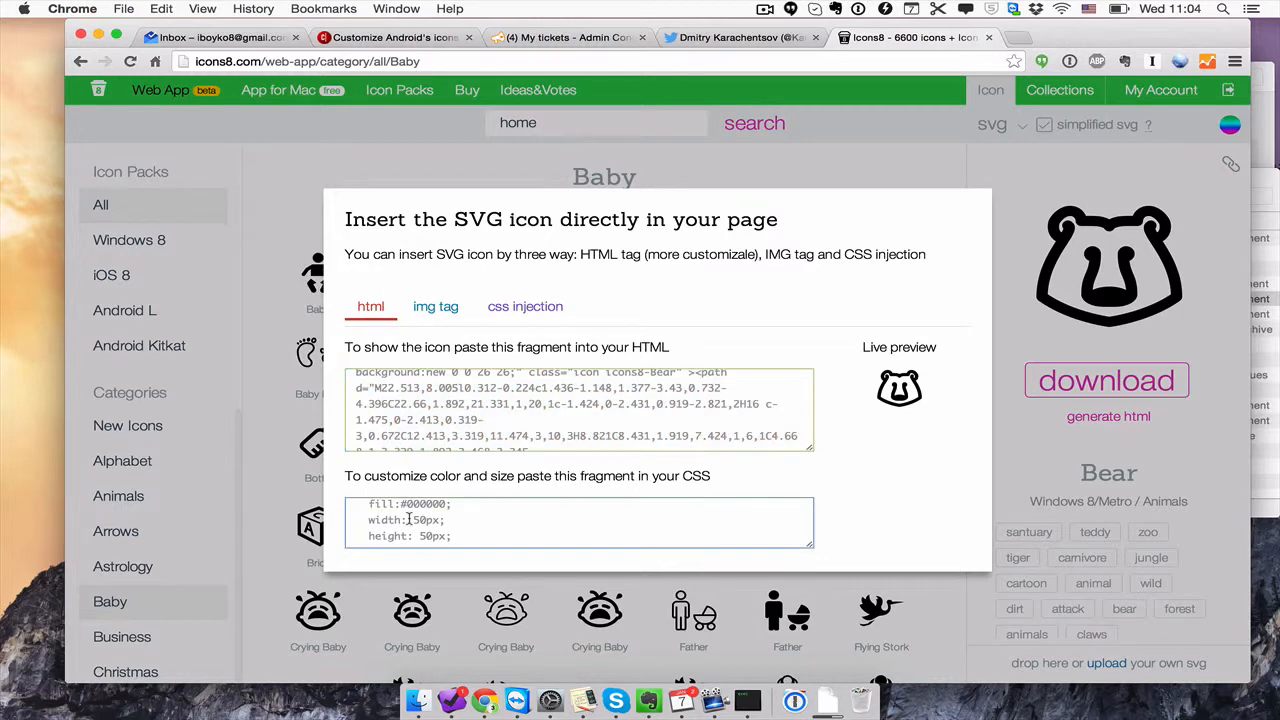
Select the 50px CSS height value, then switch the Bear embed to the IMG tag option.
{"action": "double_click", "coordinate": [416, 520]}
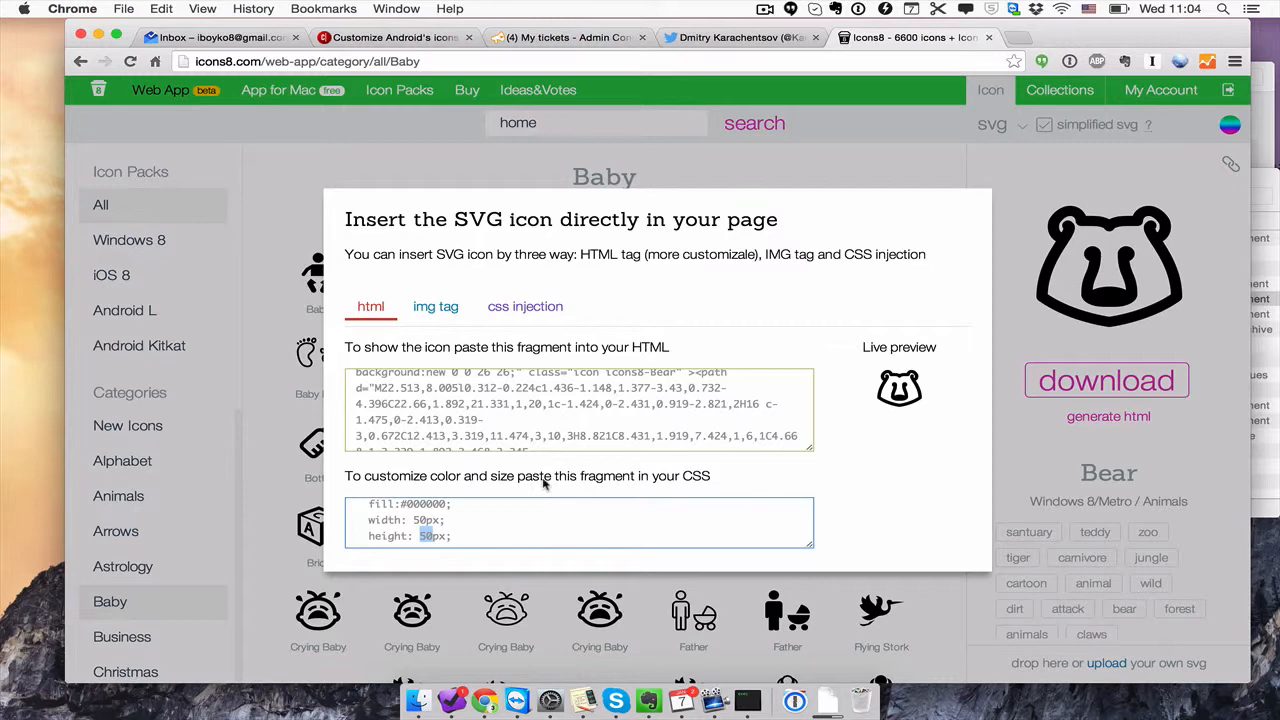
{"action": "left_click", "coordinate": [436, 306]}
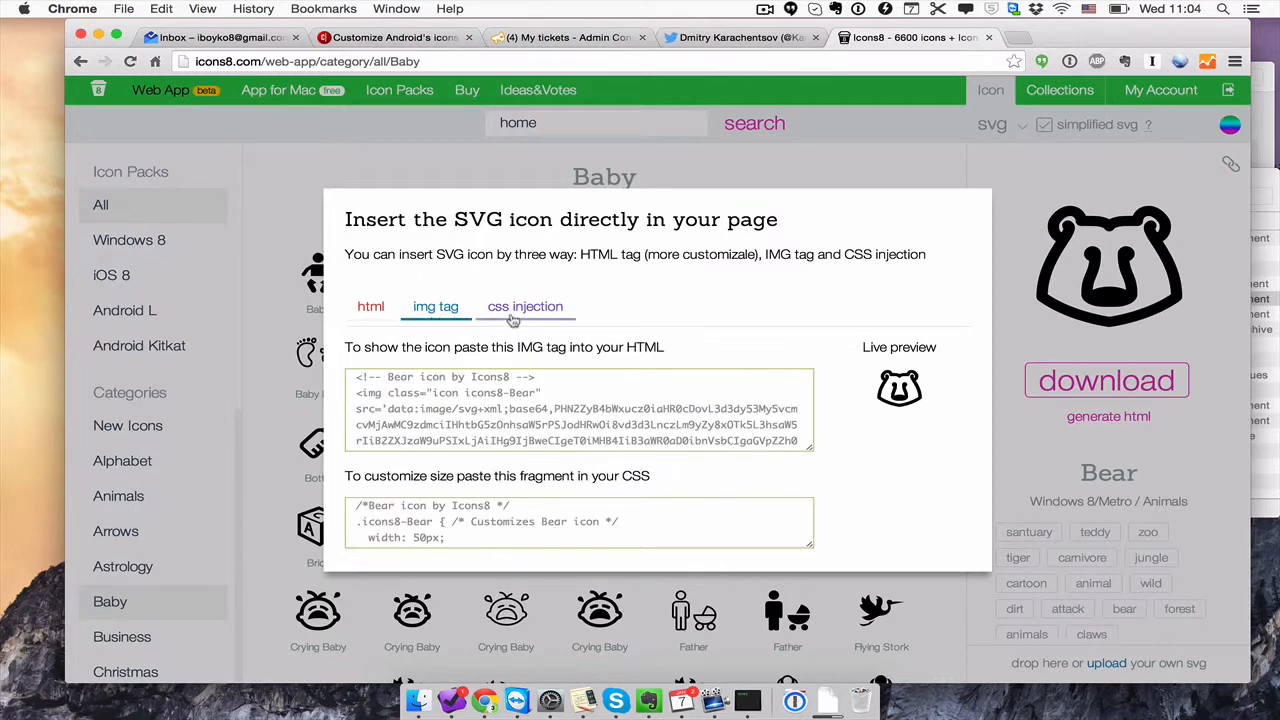
{"action": "mouse_move", "coordinate": [524, 310]}
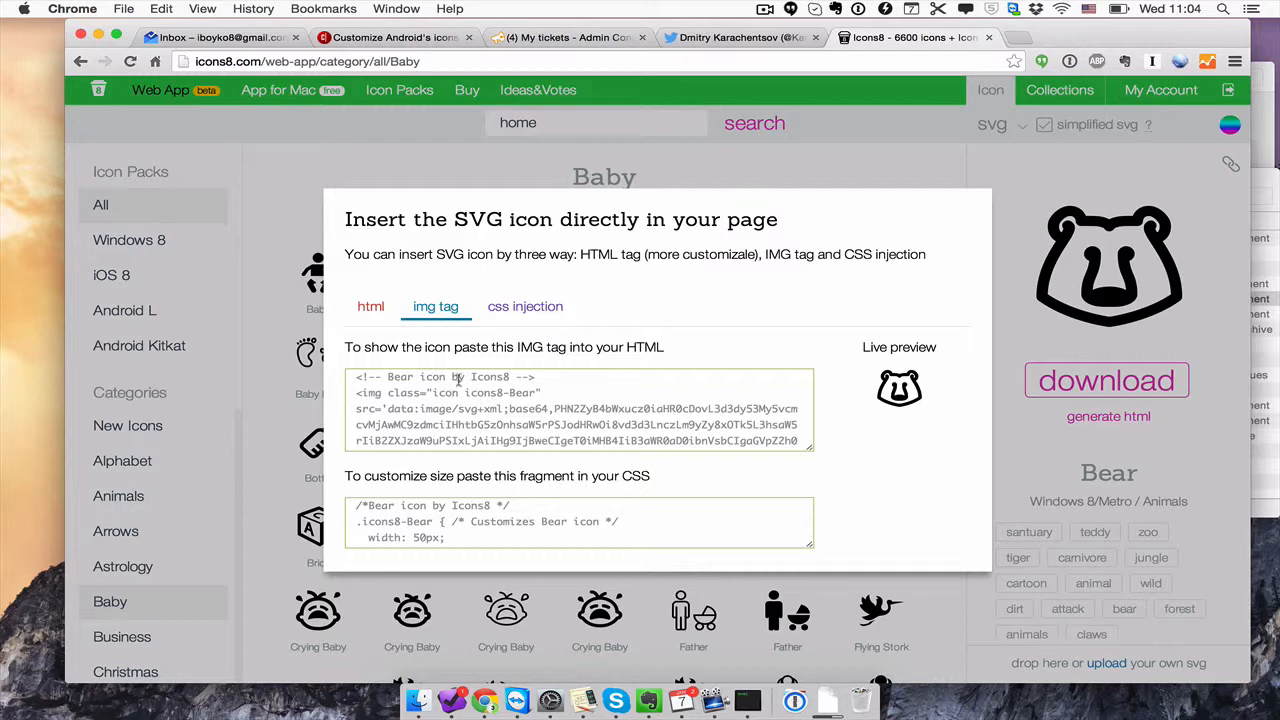
View the CSS injection version, then return to the HTML tag embed code.
{"action": "left_click", "coordinate": [524, 306]}
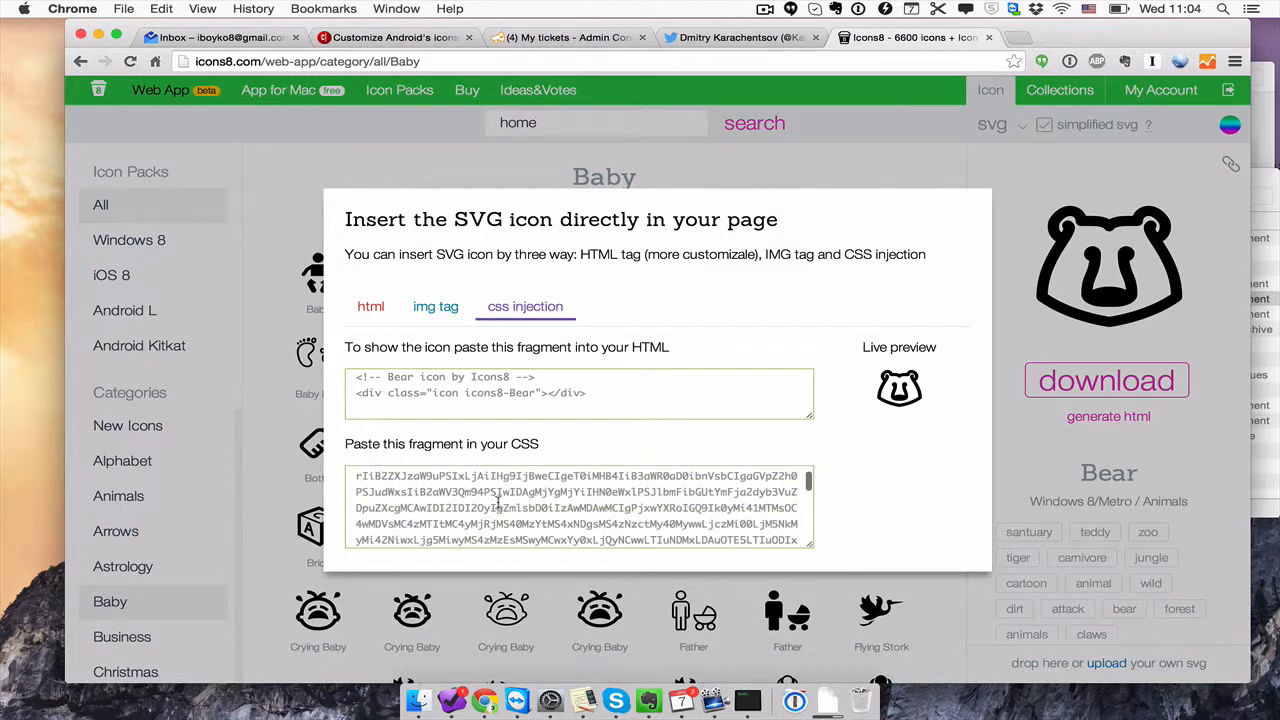
{"action": "left_click", "coordinate": [436, 306]}
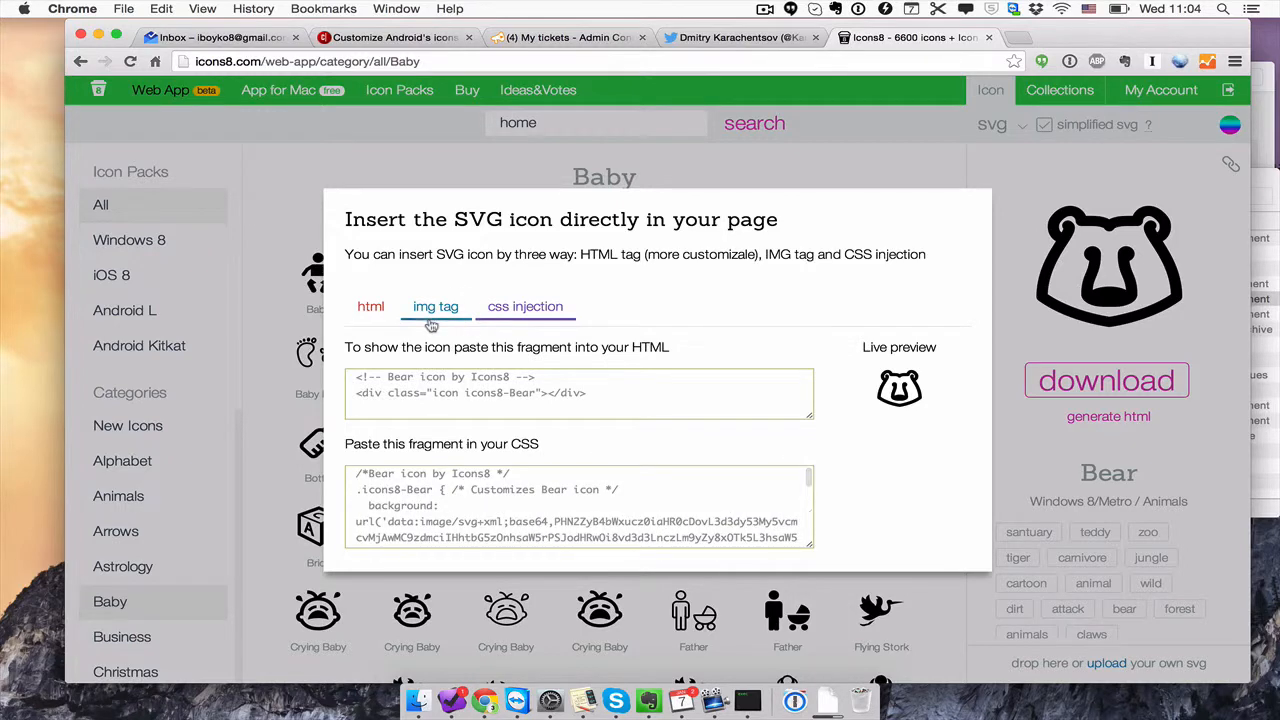
{"action": "left_click", "coordinate": [370, 306]}
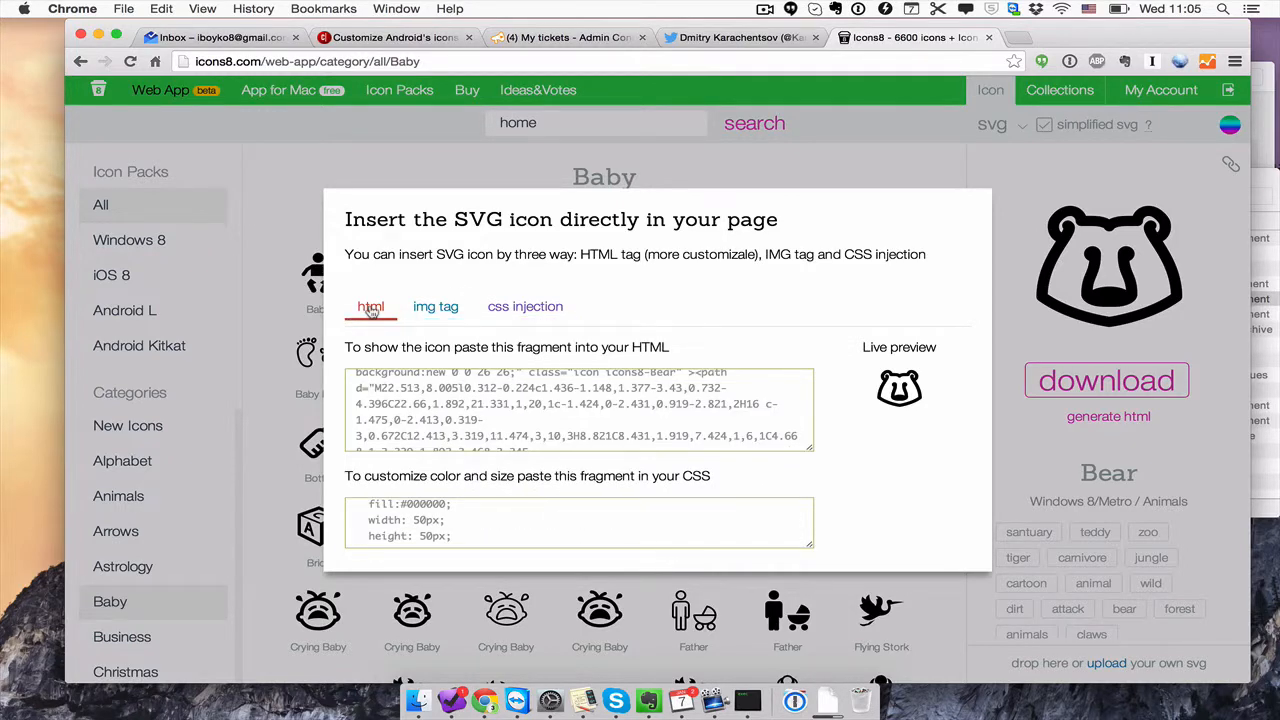
{"action": "mouse_move", "coordinate": [600, 240]}
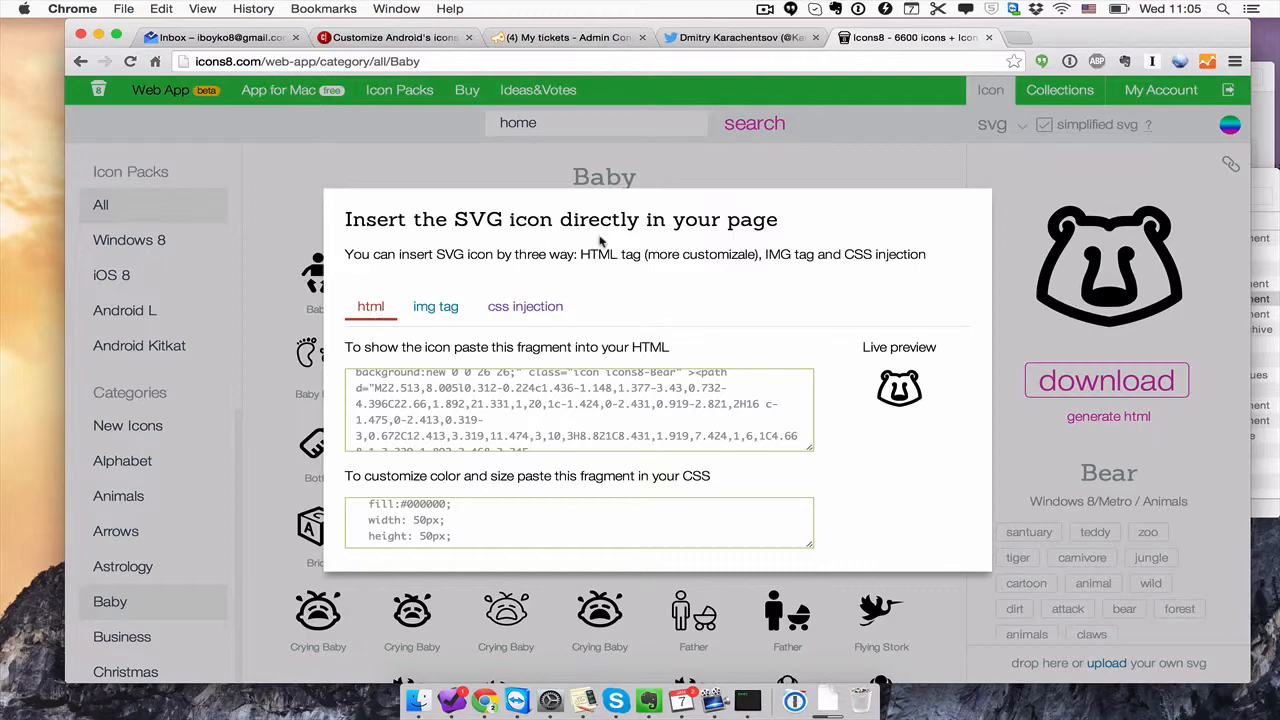